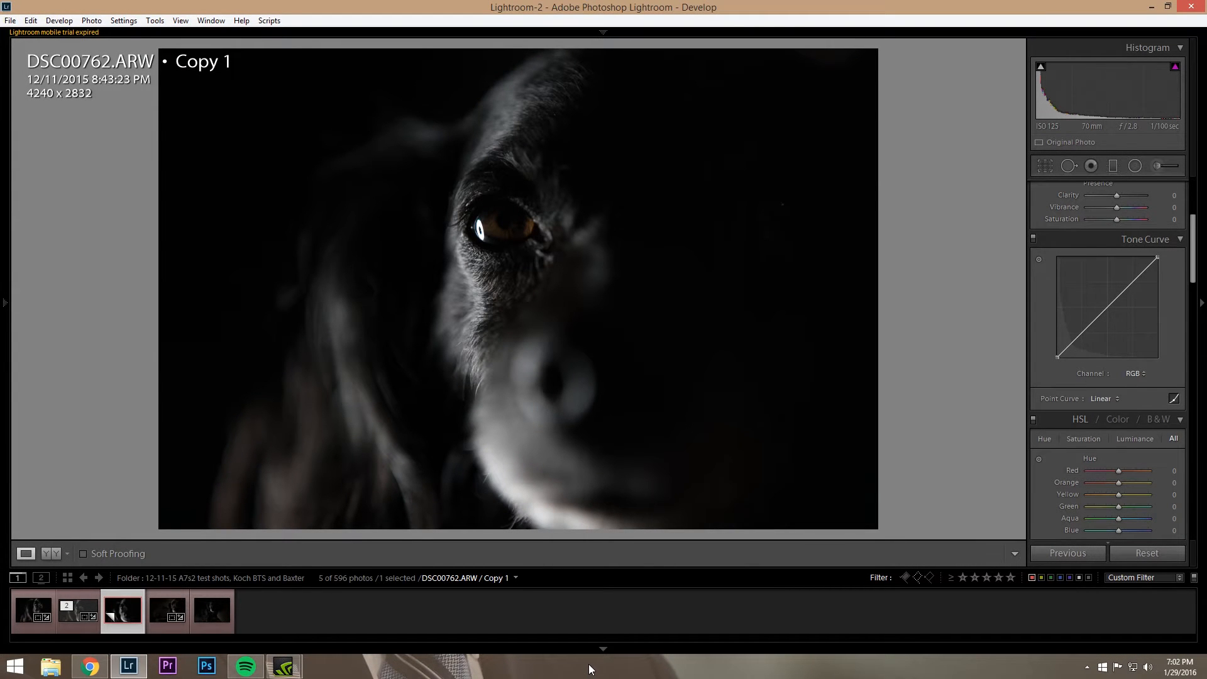
{"action": "mouse_move", "coordinate": [585, 667]}
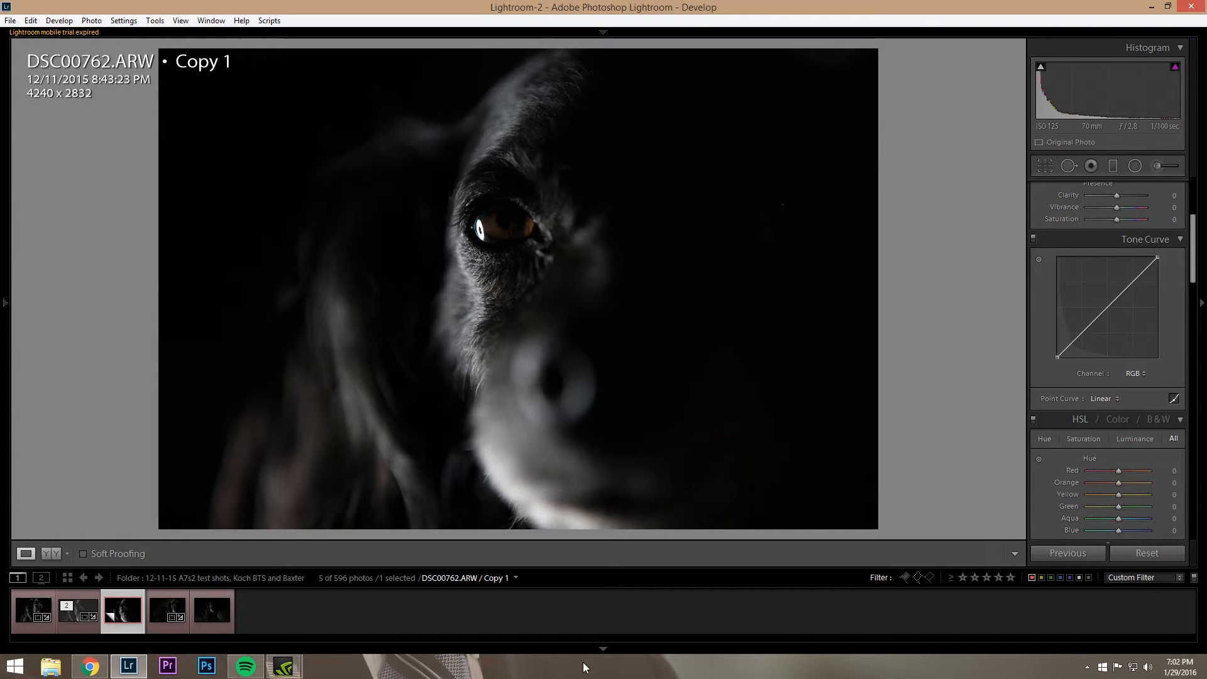
{"action": "mouse_move", "coordinate": [583, 660]}
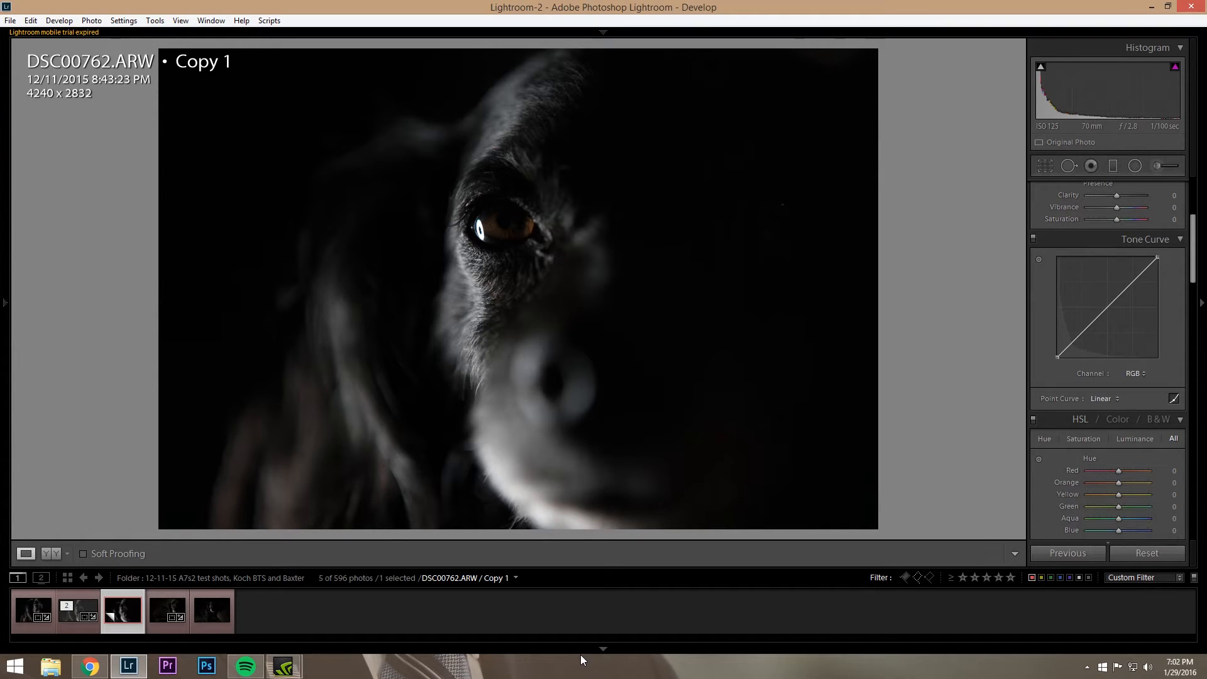
{"action": "mouse_move", "coordinate": [594, 575]}
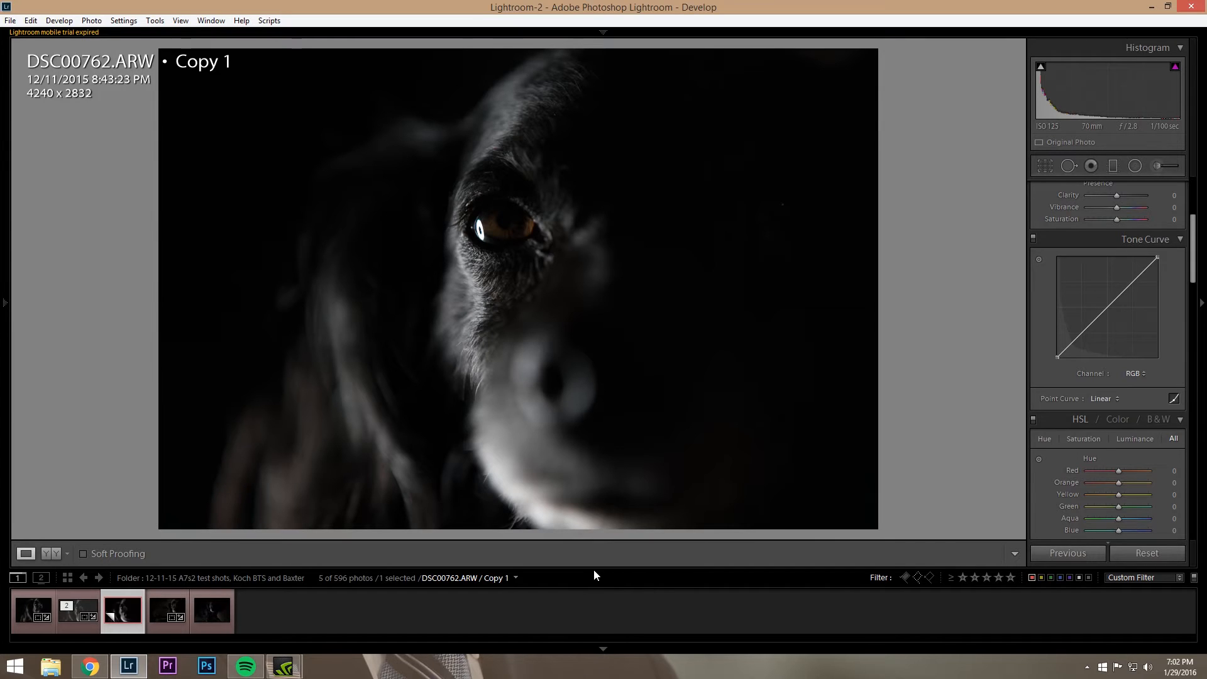
{"action": "mouse_move", "coordinate": [141, 577]}
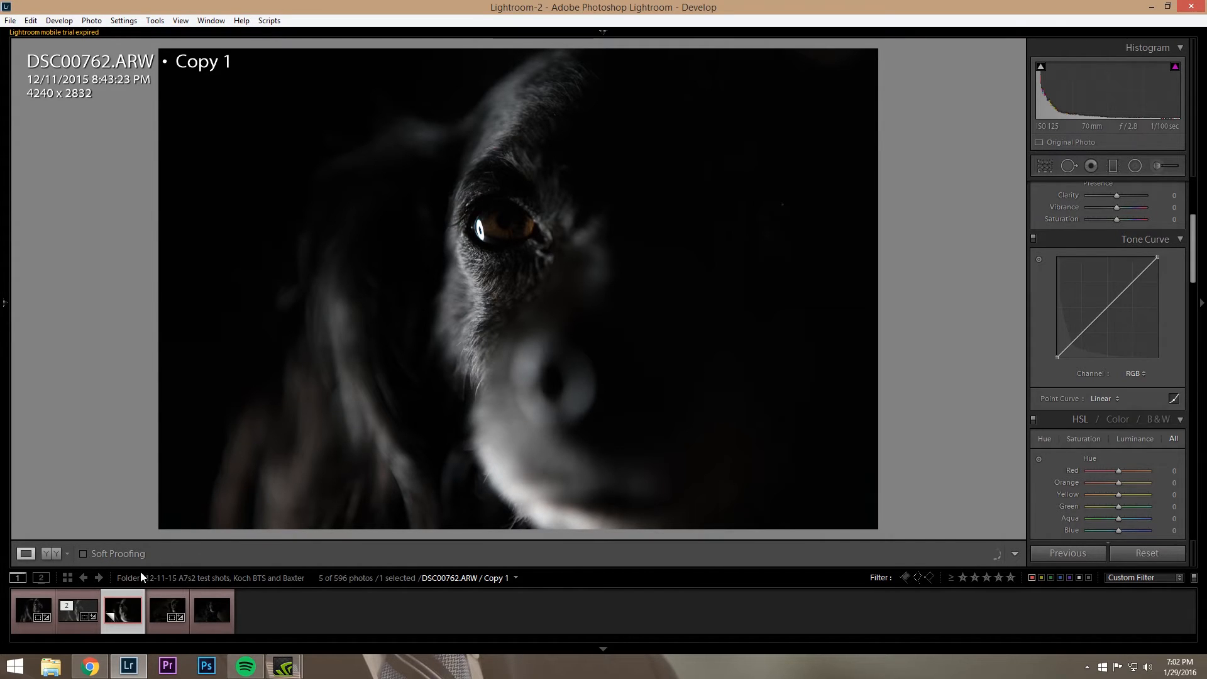
- Review the finished matte edit of DSC00762.ARW: exposure +1.15, highlights −67, shadows +80, clarity +10
{"action": "left_click", "coordinate": [77, 612]}
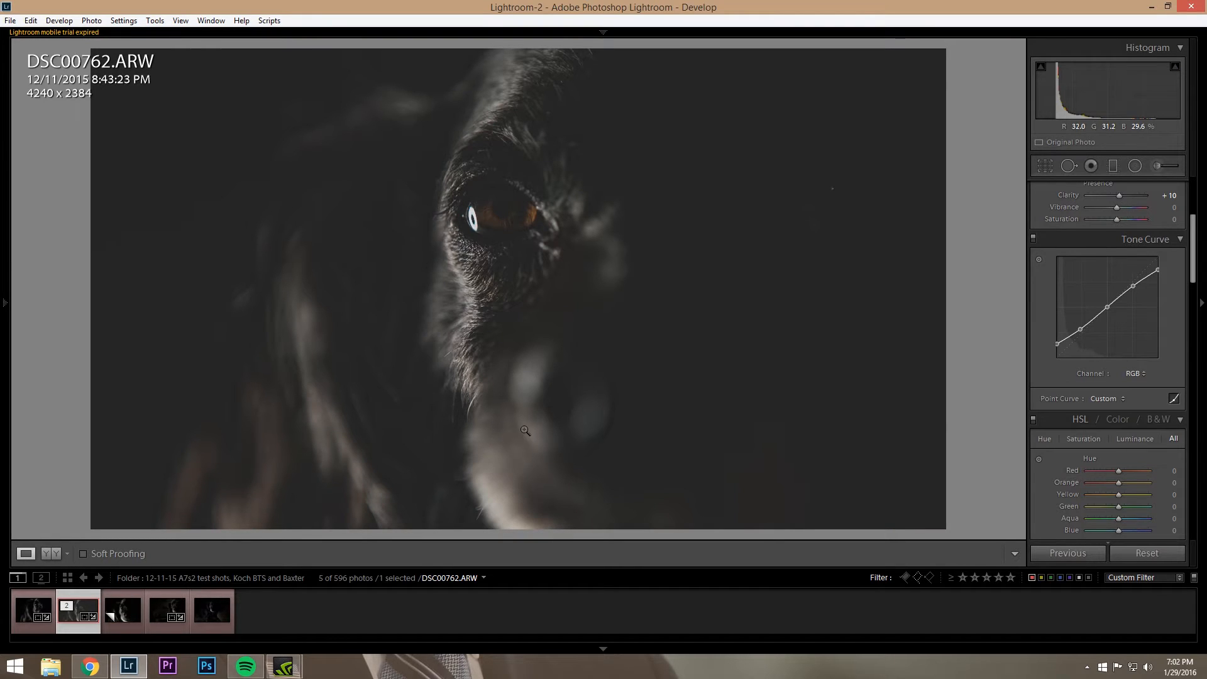
{"action": "mouse_move", "coordinate": [997, 366]}
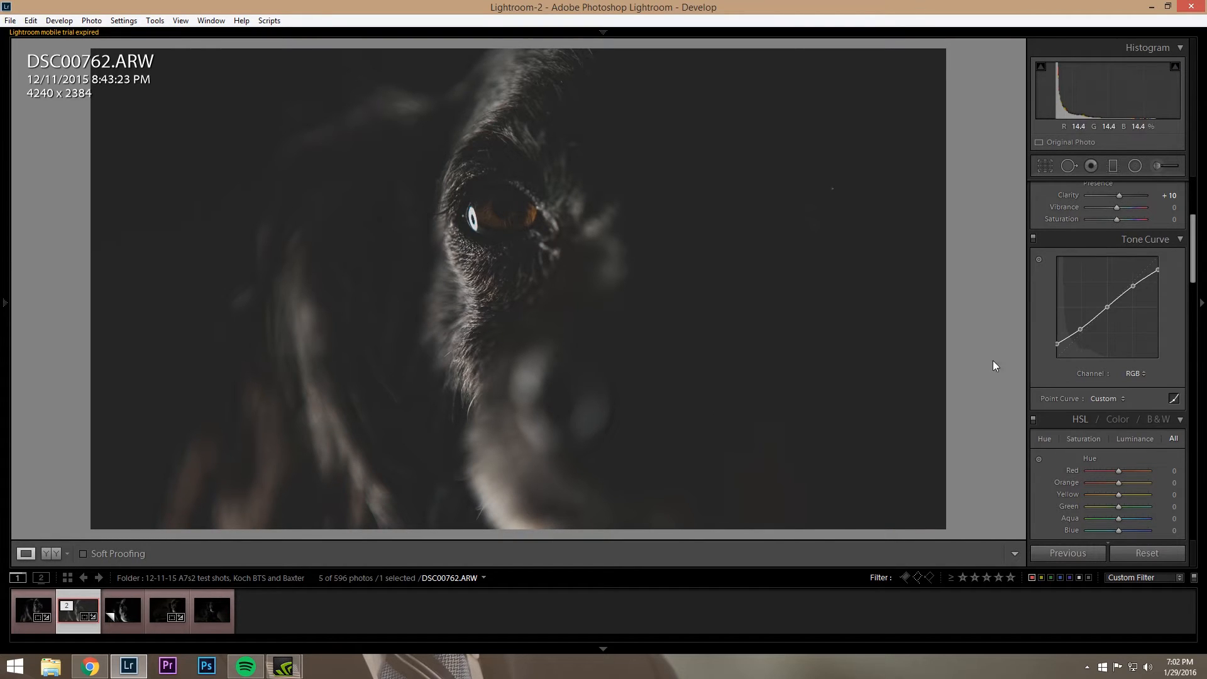
{"action": "scroll", "scroll_direction": "up", "scroll_amount": 3}
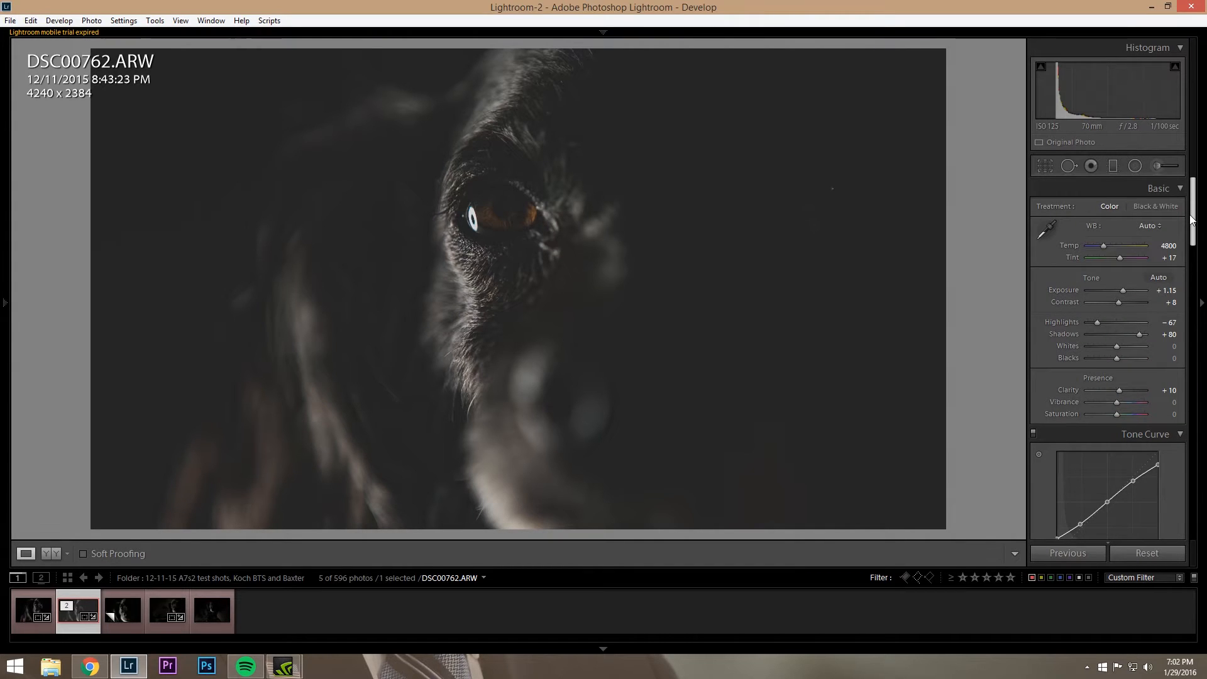
{"action": "scroll", "scroll_direction": "down", "scroll_amount": 3}
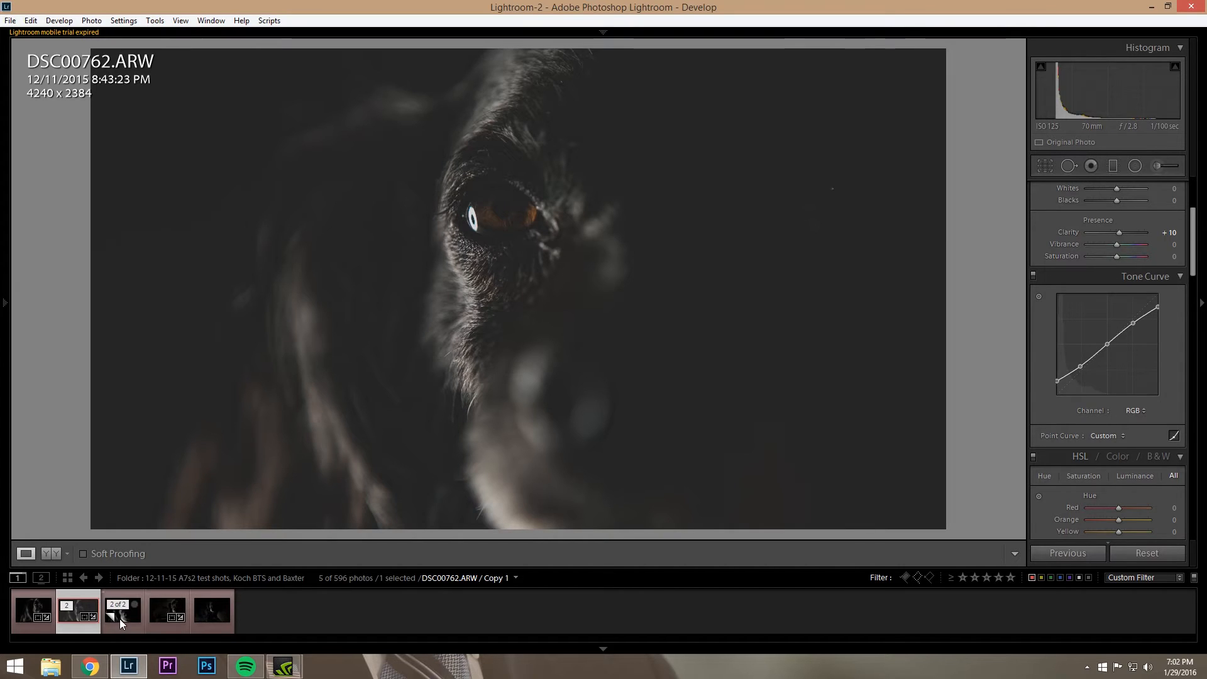
{"action": "left_click", "coordinate": [77, 611]}
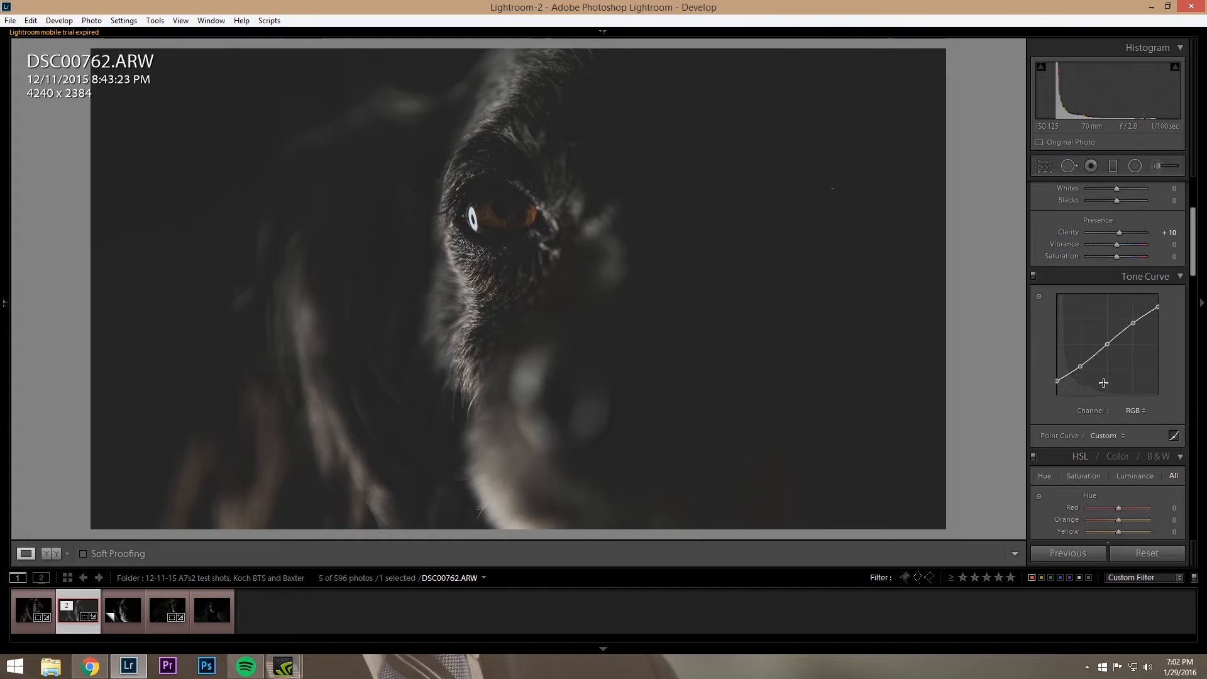
- Select Copy 1, still showing its linear tone curve
{"action": "left_click", "coordinate": [121, 611]}
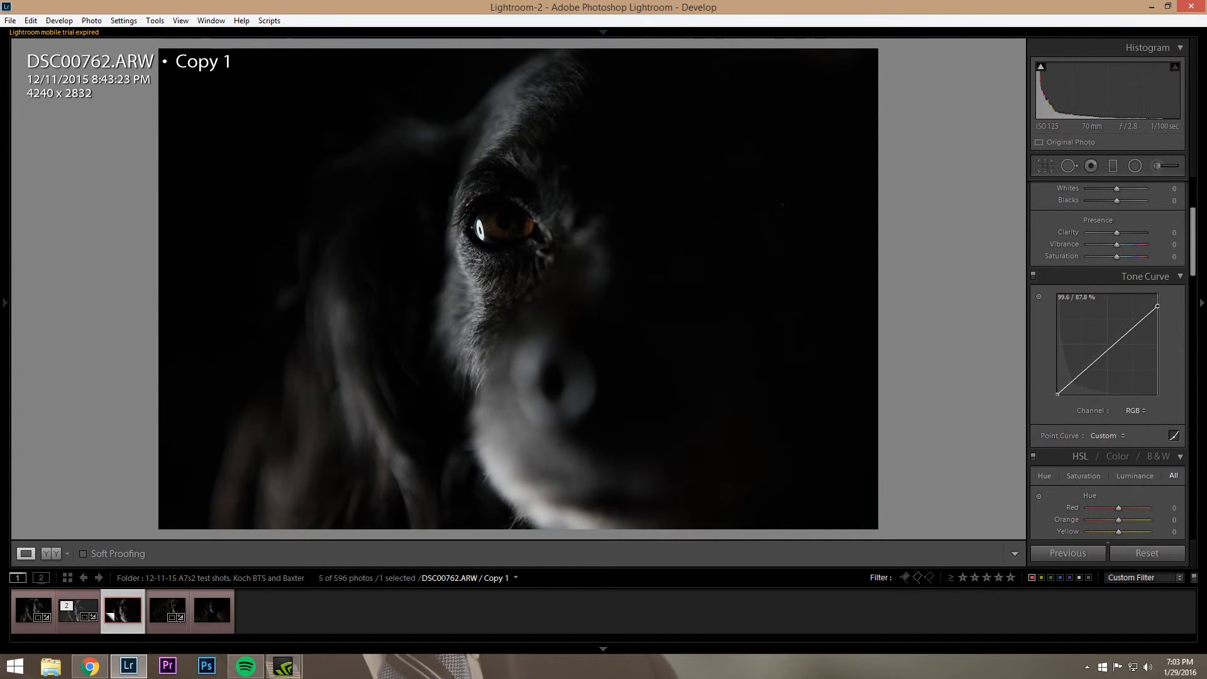
{"action": "mouse_move", "coordinate": [1124, 323]}
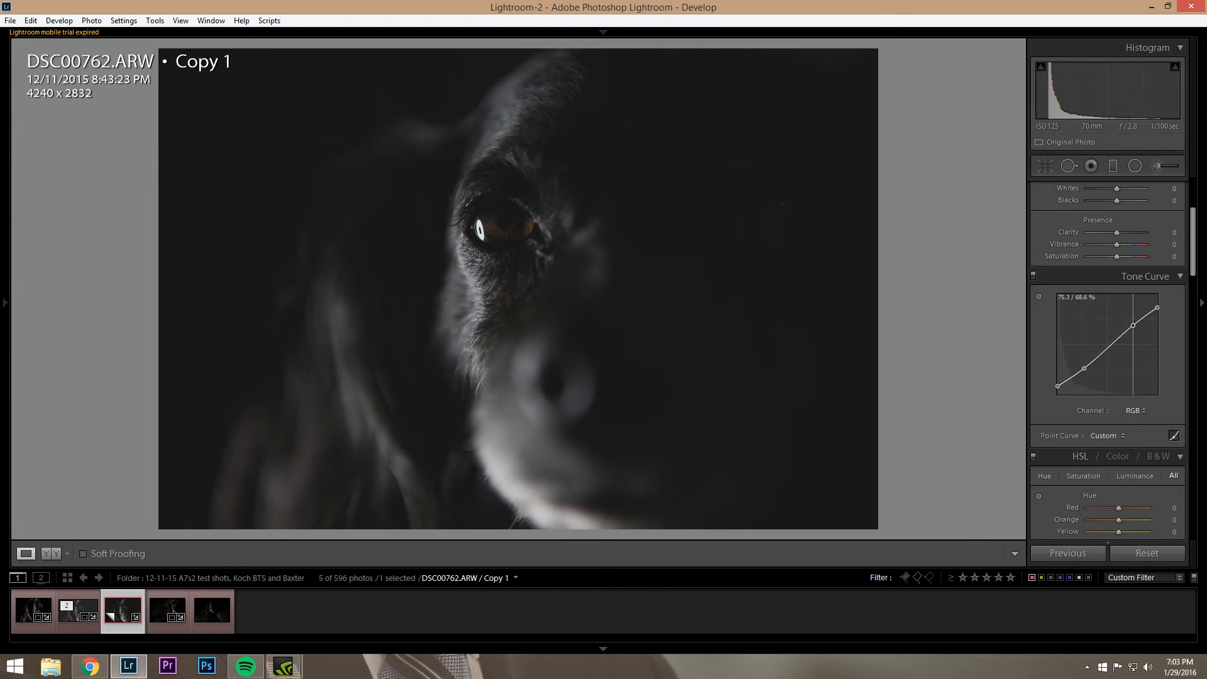
{"action": "mouse_move", "coordinate": [653, 410]}
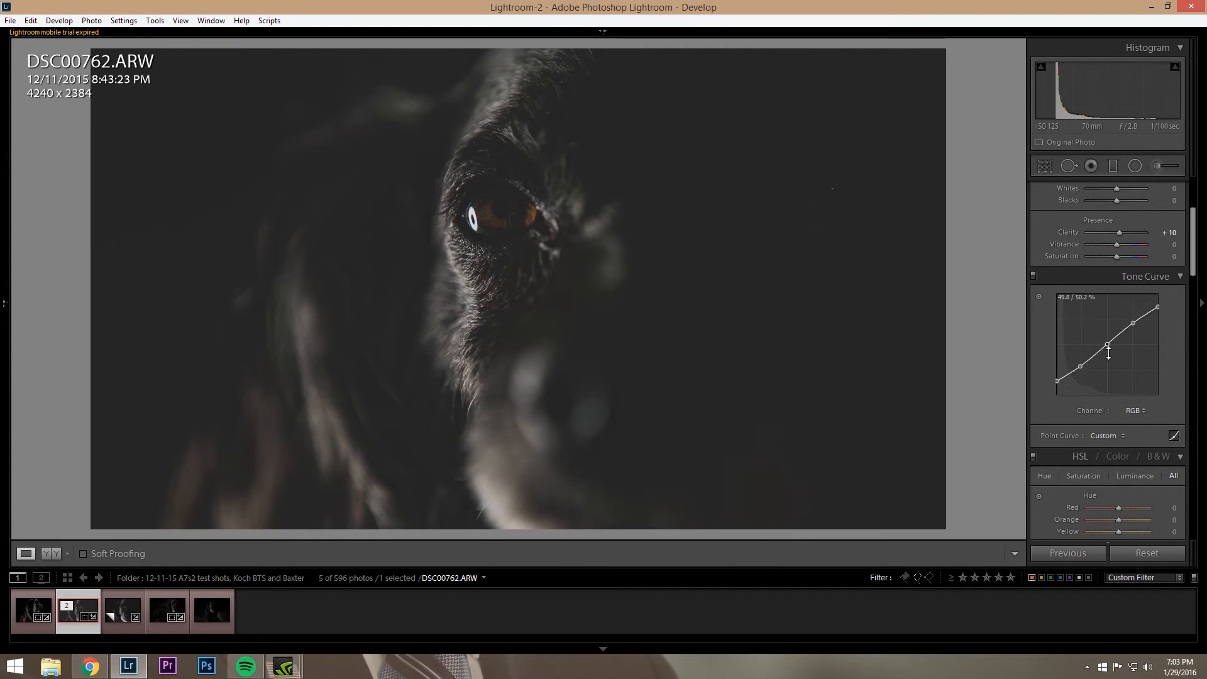
{"action": "mouse_move", "coordinate": [192, 613]}
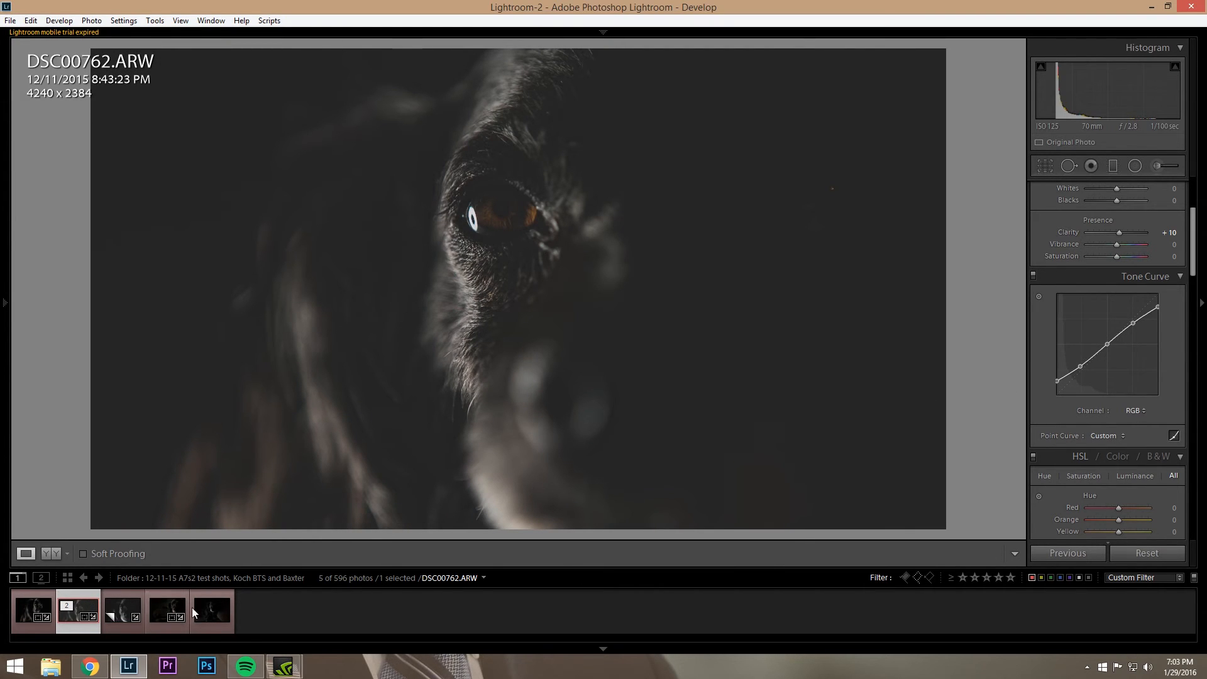
- Return to Copy 1 and check its Basic and HSL panels for the new matte settings
{"action": "left_click", "coordinate": [122, 611]}
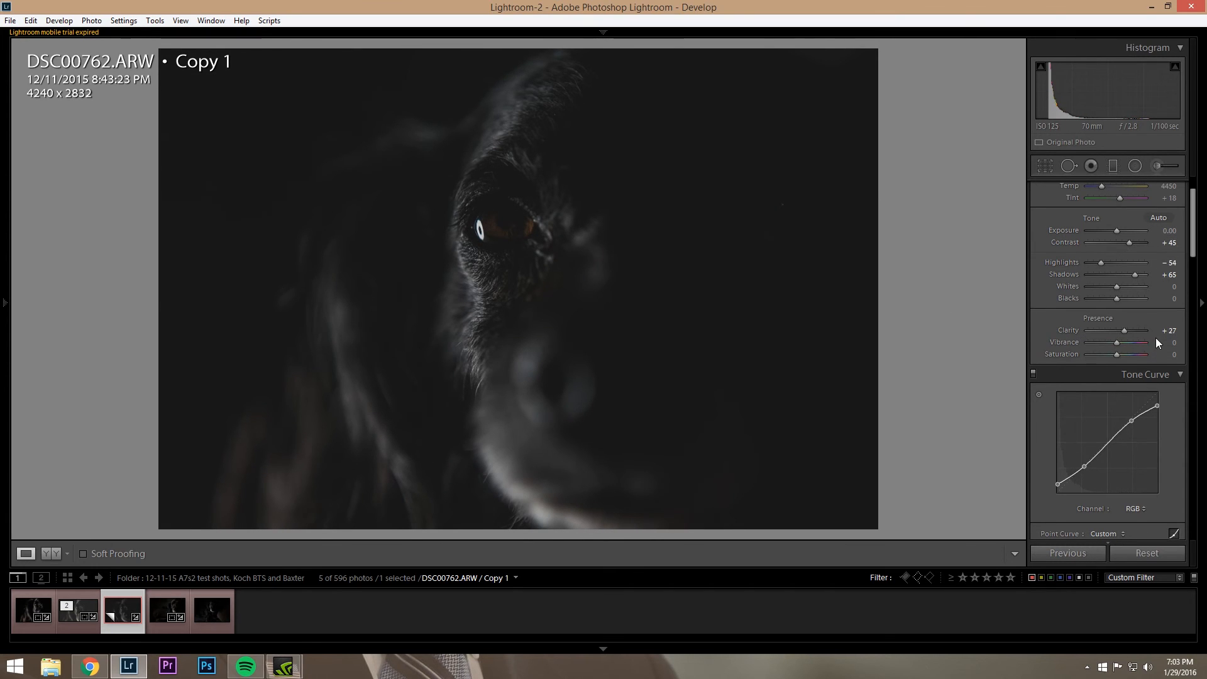
{"action": "scroll", "scroll_direction": "down", "scroll_amount": 3}
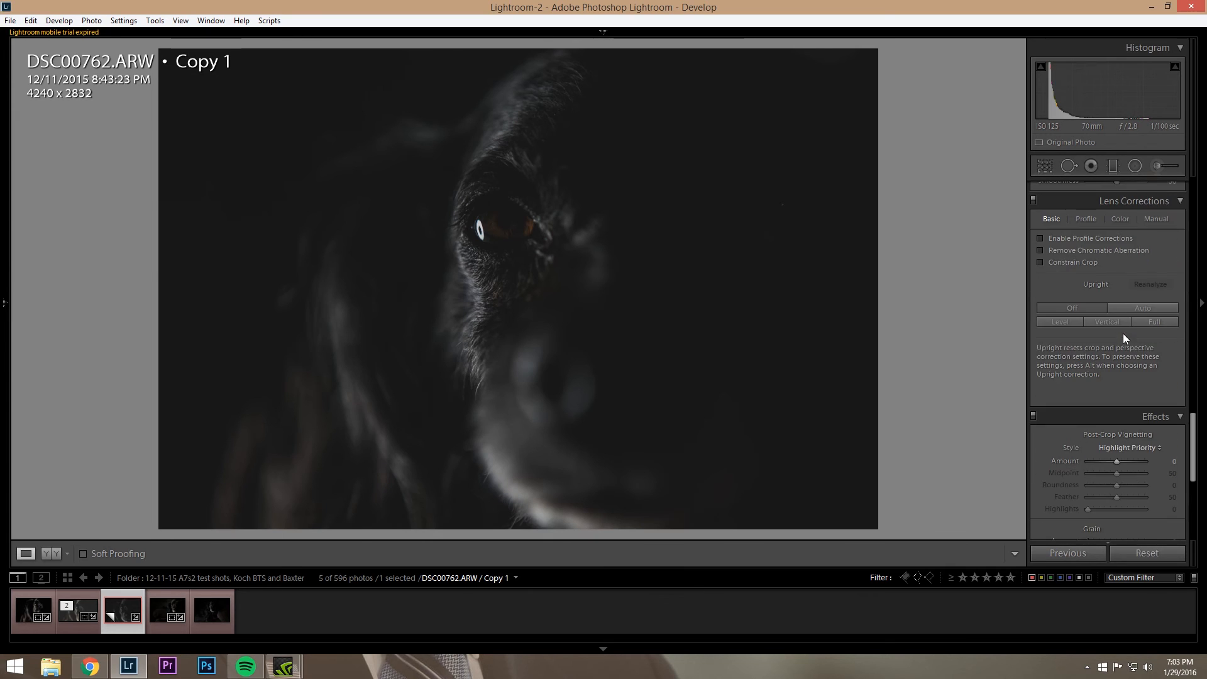
{"action": "scroll", "scroll_direction": "up", "scroll_amount": 3}
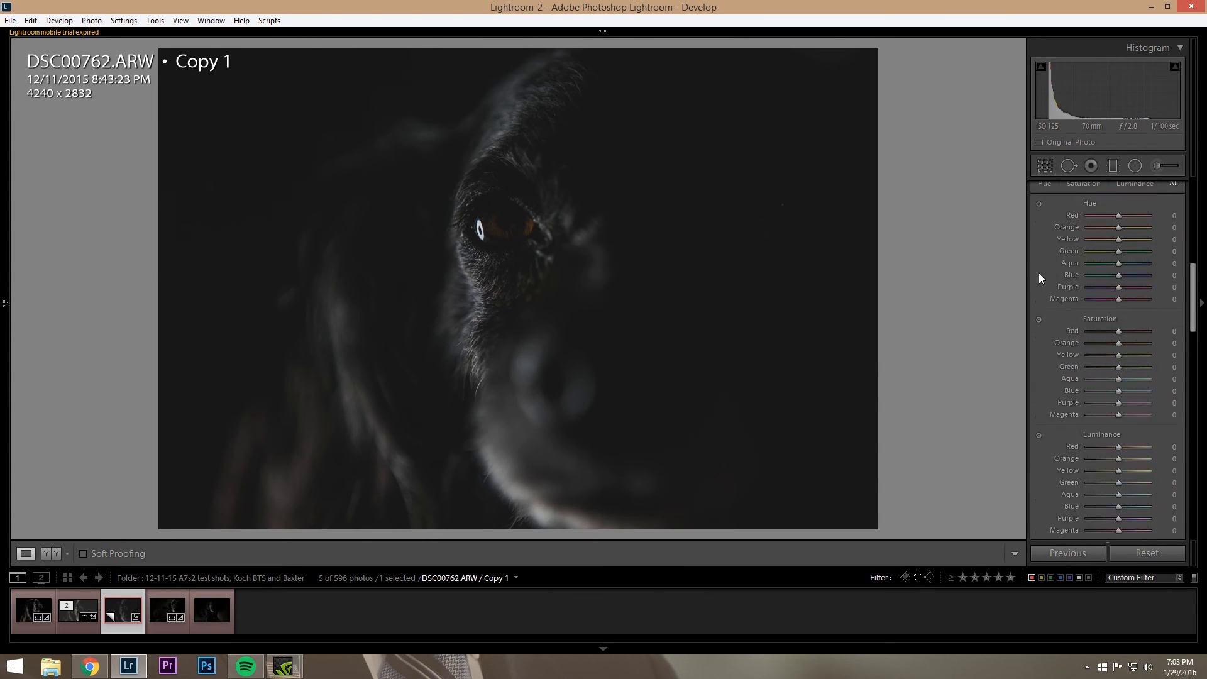
- Brighten Copy 1 to exposure +0.60 with blacks −8 and compare it against the reference edit
{"action": "left_click", "coordinate": [1158, 188]}
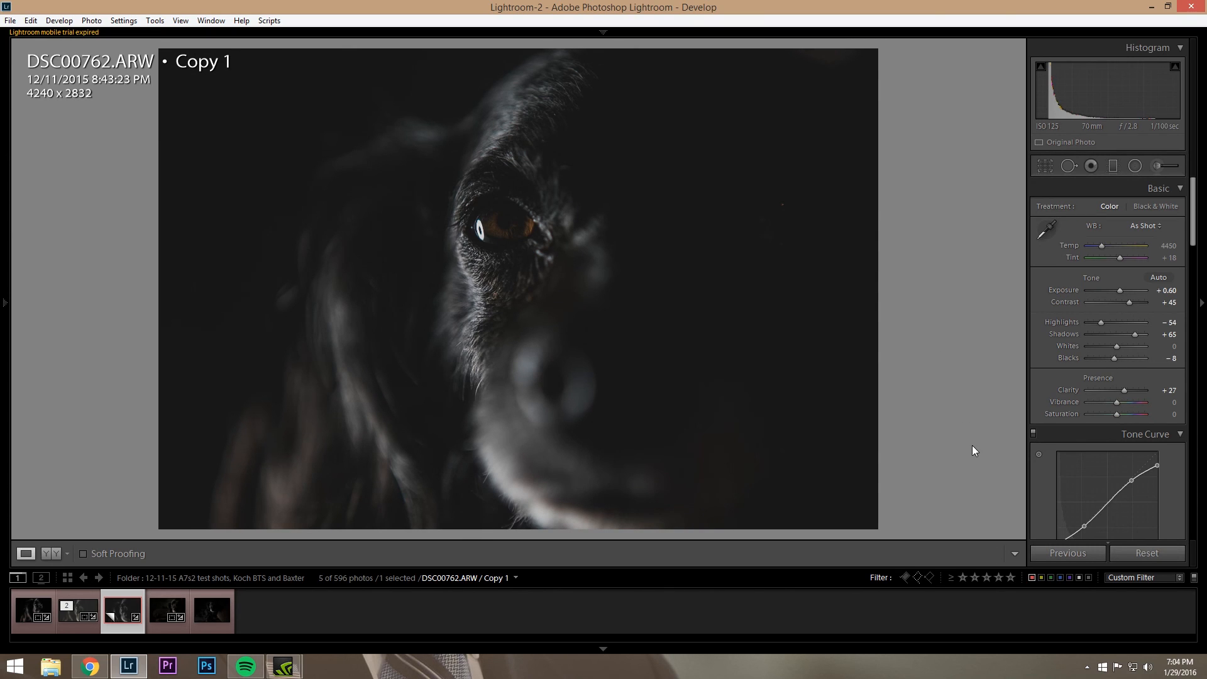
{"action": "left_click", "coordinate": [77, 613]}
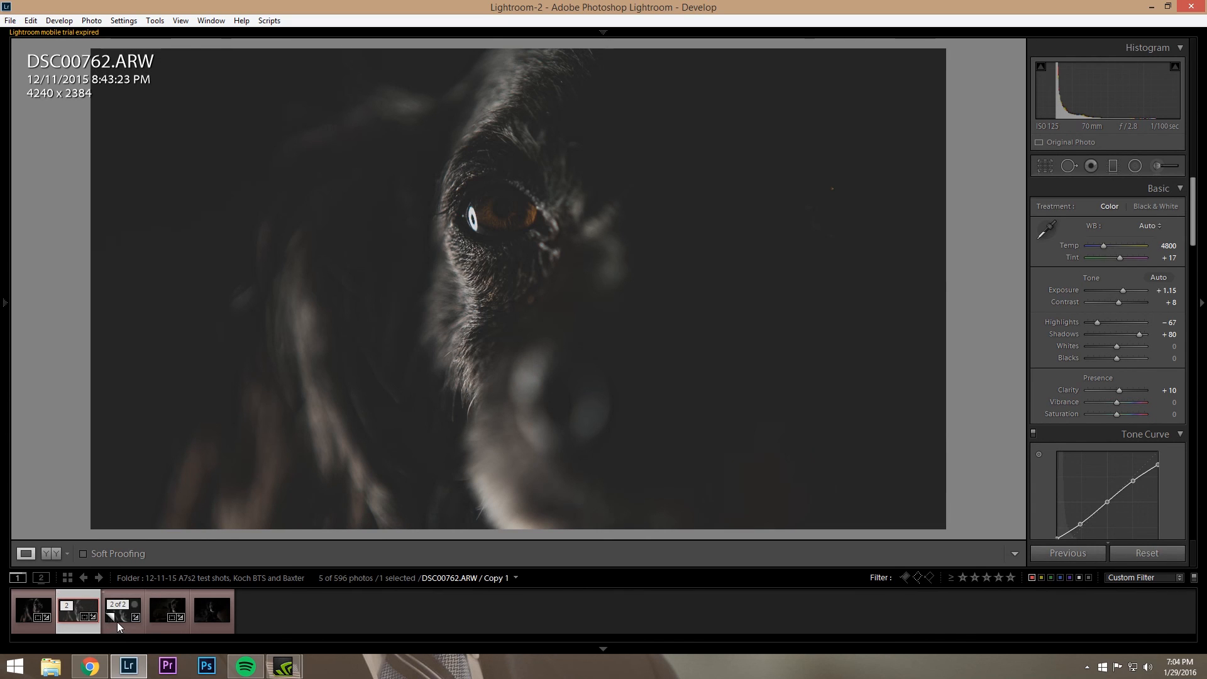
{"action": "left_click", "coordinate": [122, 611]}
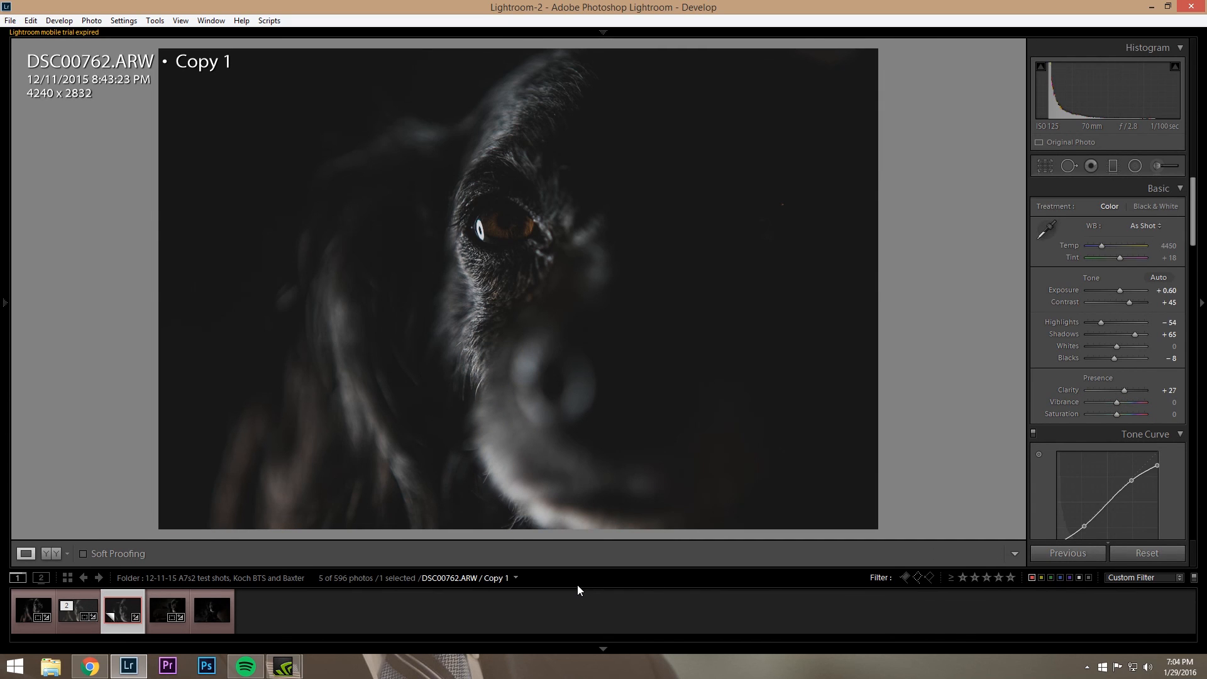